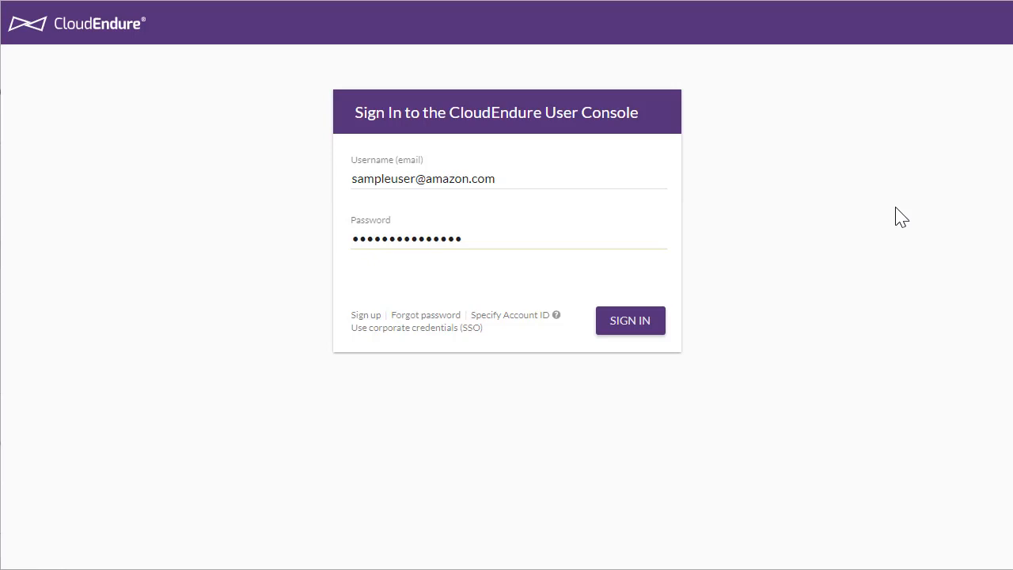
{"action": "mouse_move", "coordinate": [712, 528]}
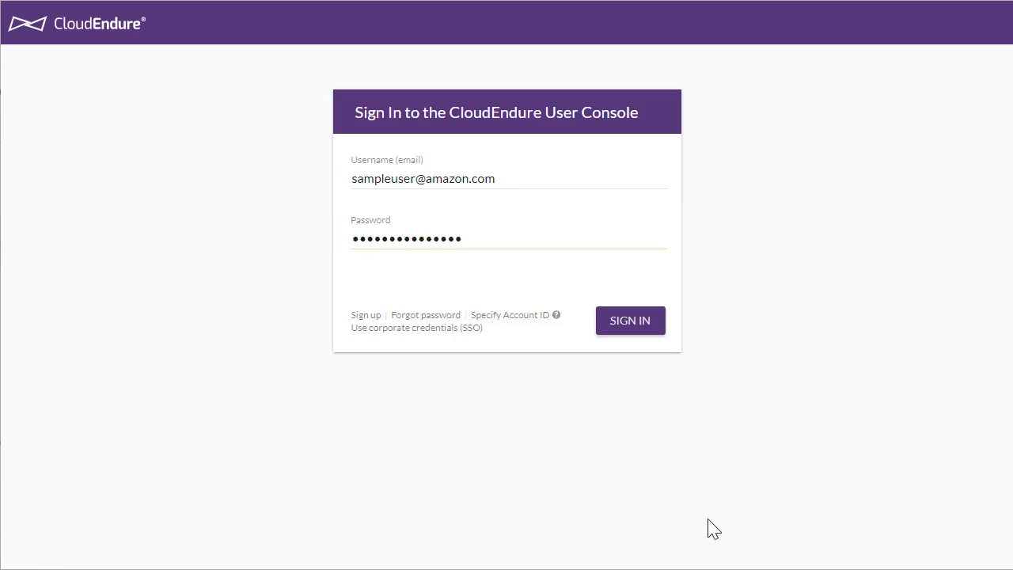
Sign in to the CloudEndure User Console with the entered credentials.
{"action": "left_click", "coordinate": [630, 320]}
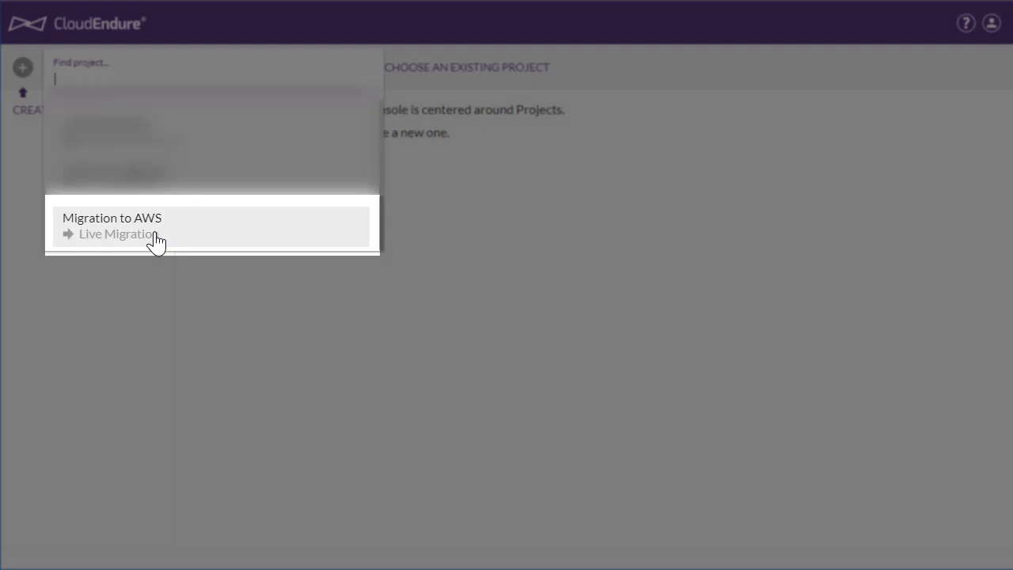
Review the Migration to AWS project's replication settings targeting AWS US East (Ohio), then its machines list.
{"action": "left_click", "coordinate": [111, 224]}
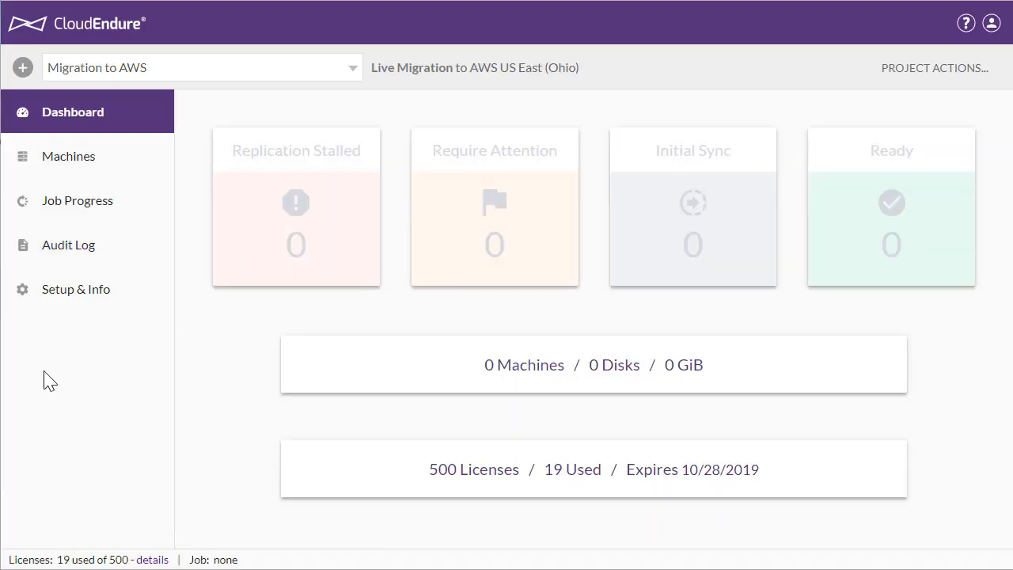
{"action": "left_click", "coordinate": [76, 288]}
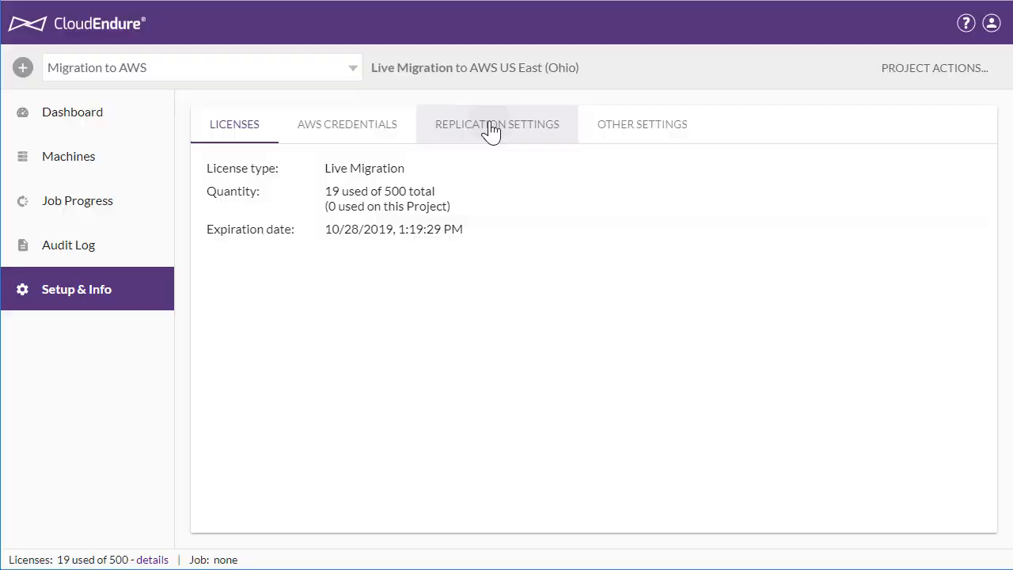
{"action": "left_click", "coordinate": [497, 123]}
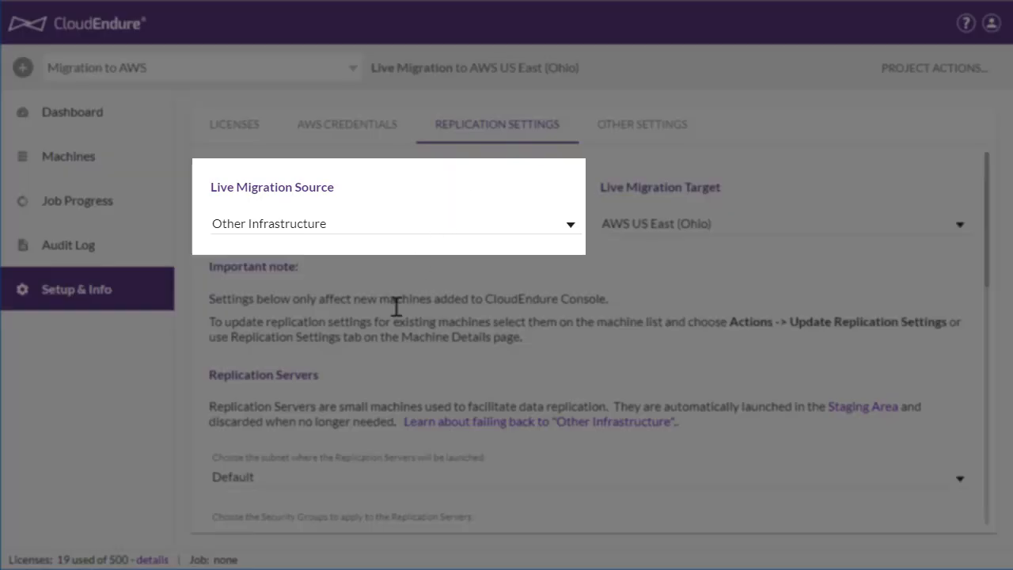
{"action": "mouse_move", "coordinate": [399, 305]}
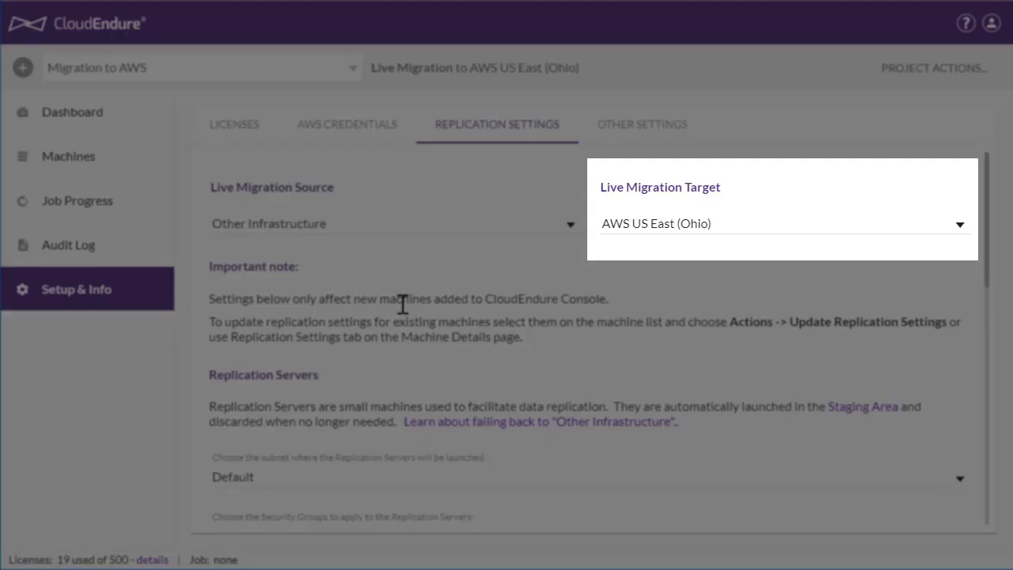
{"action": "left_click", "coordinate": [70, 157]}
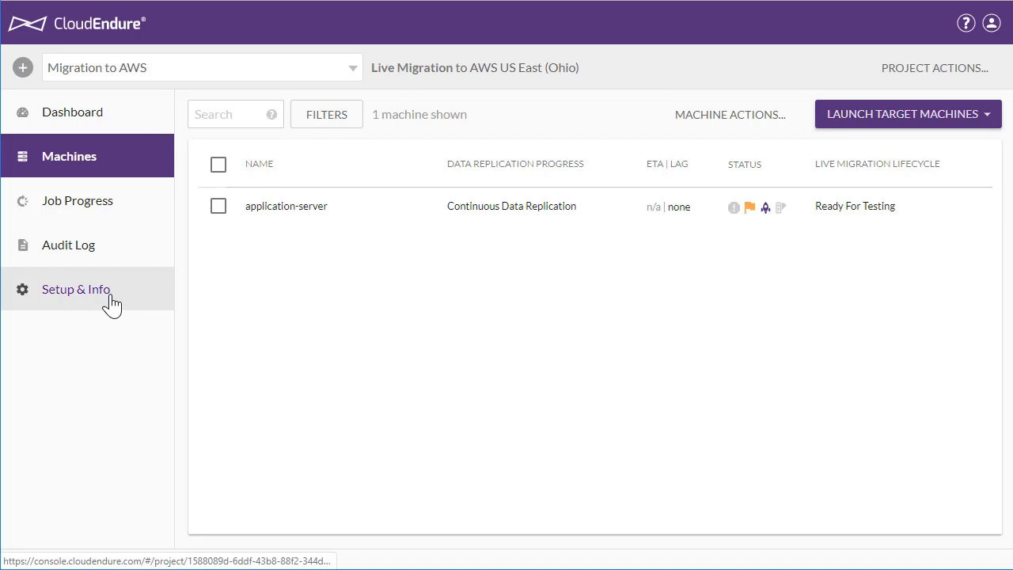
{"action": "left_click", "coordinate": [76, 288]}
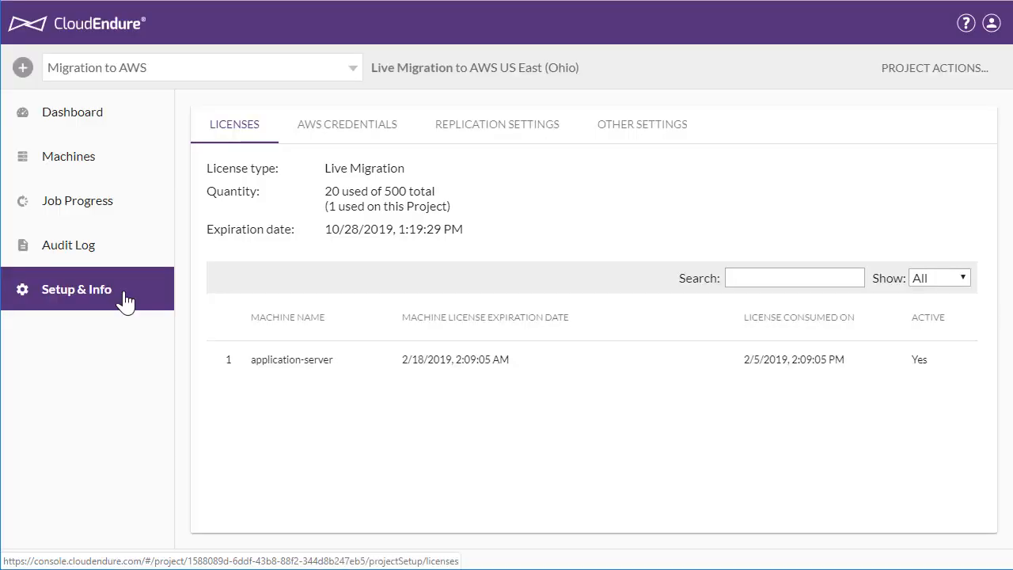
{"action": "mouse_move", "coordinate": [119, 316]}
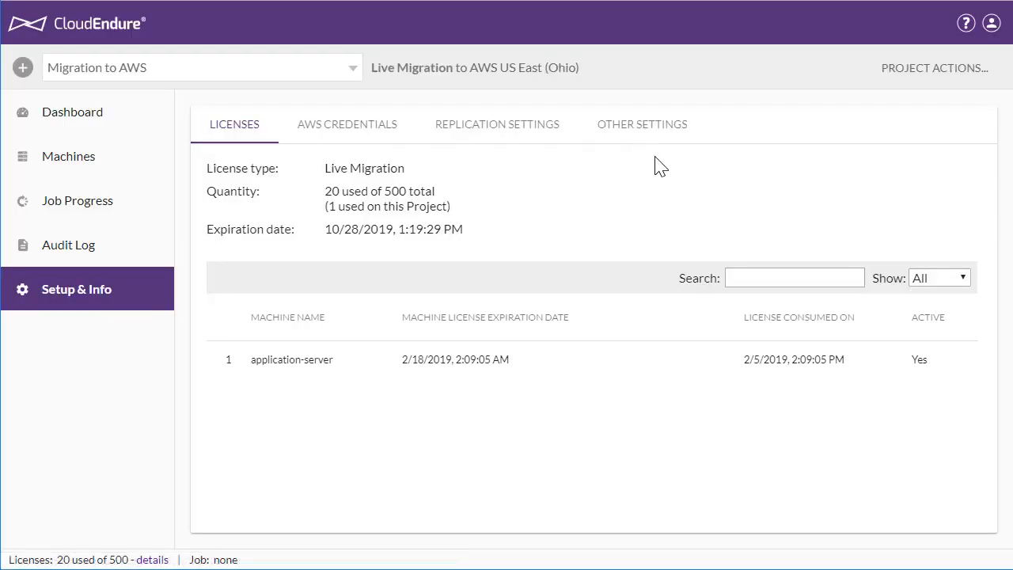
{"action": "mouse_move", "coordinate": [679, 177]}
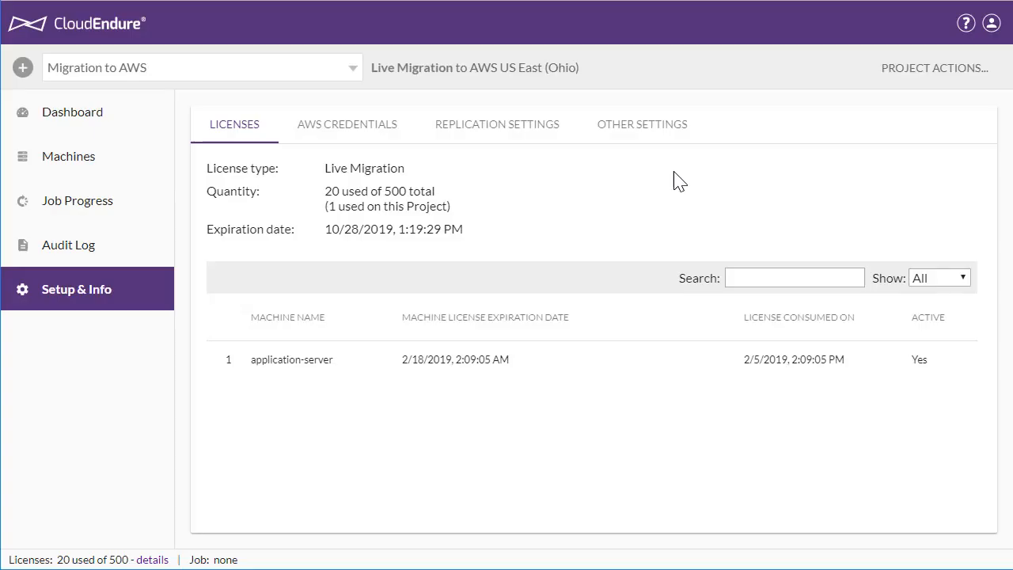
{"action": "mouse_move", "coordinate": [684, 175]}
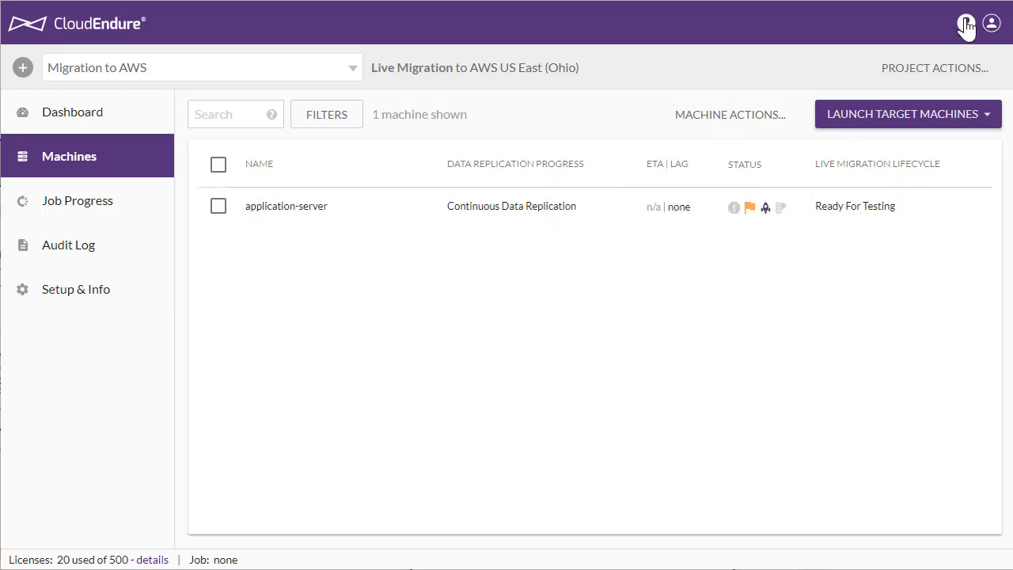
{"action": "left_click", "coordinate": [966, 24]}
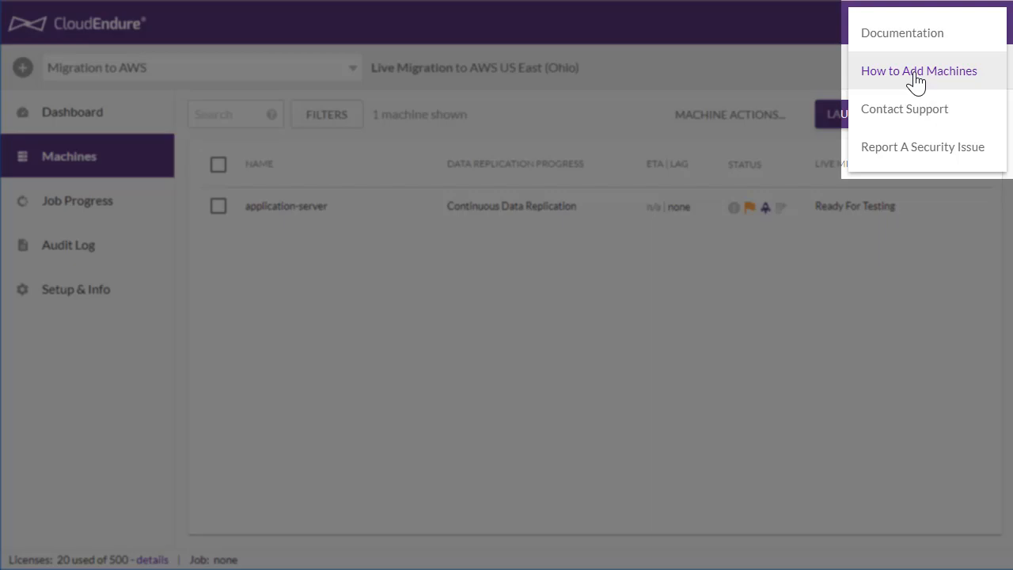
{"action": "left_click", "coordinate": [918, 70]}
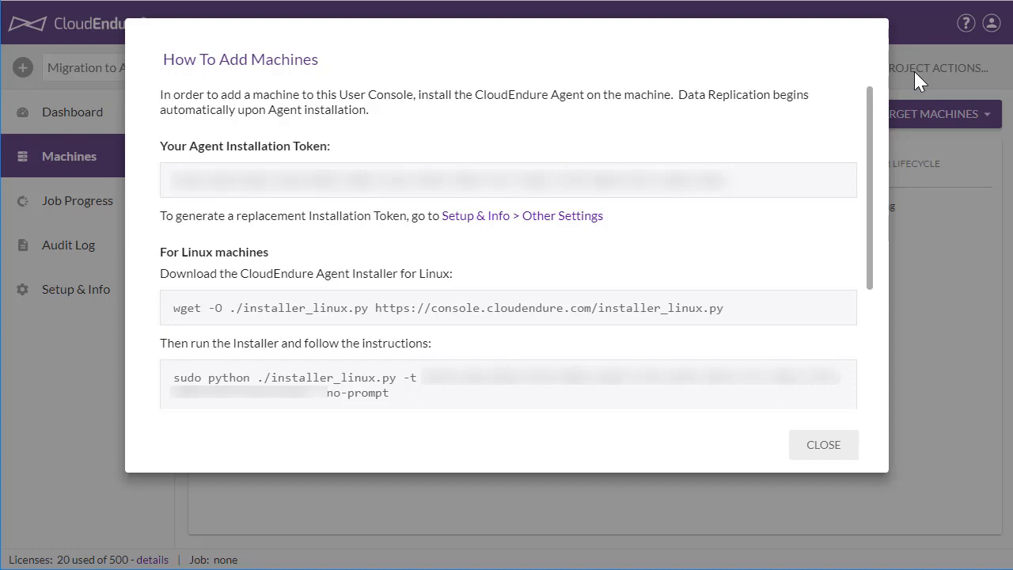
{"action": "mouse_move", "coordinate": [917, 87]}
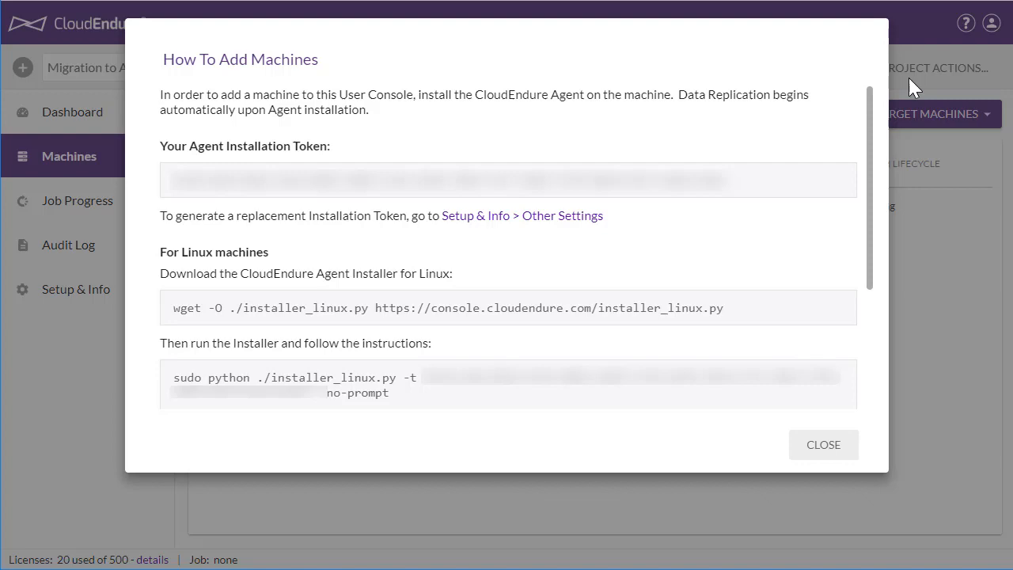
{"action": "left_click", "coordinate": [823, 443]}
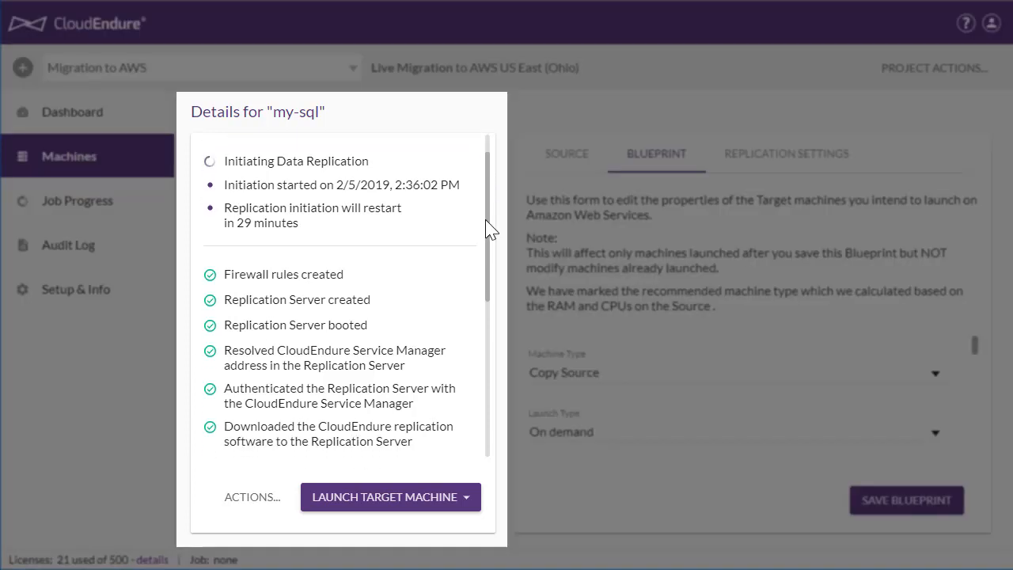
Scroll through the my-sql machine details while its initial sync completes into continuous replication.
{"action": "scroll", "scroll_direction": "down", "scroll_amount": 3}
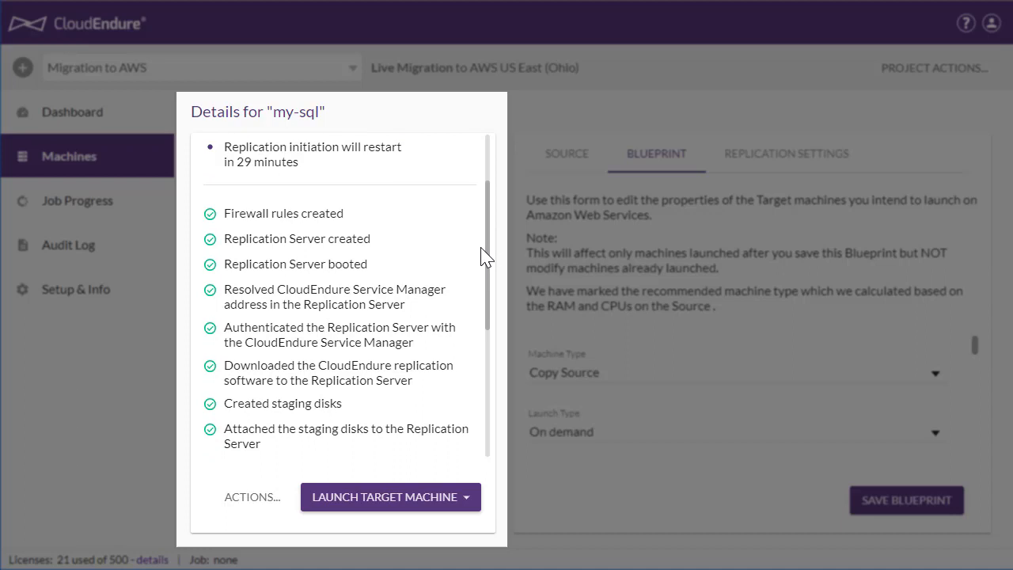
{"action": "scroll", "scroll_direction": "down", "scroll_amount": 3}
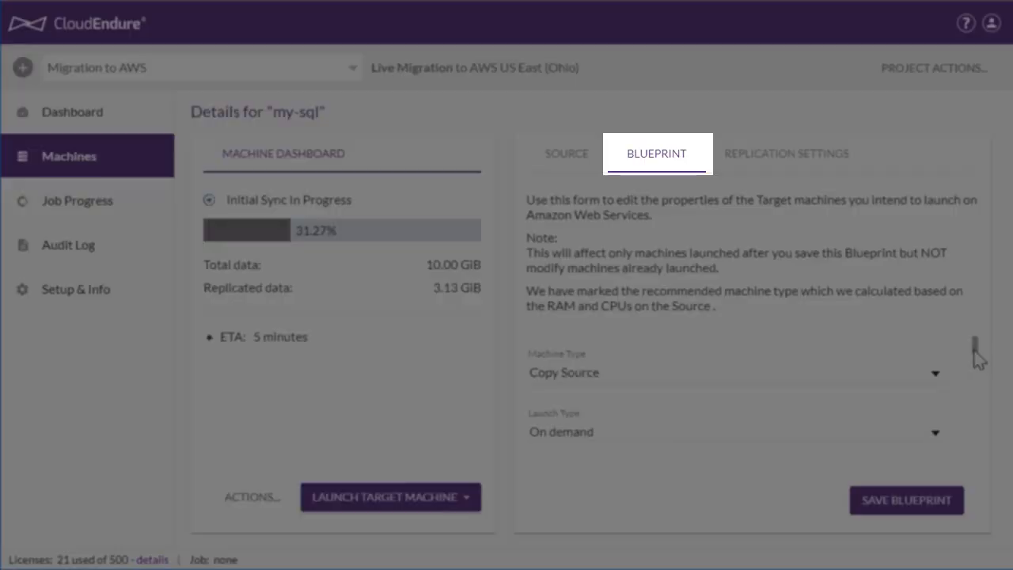
{"action": "scroll", "scroll_direction": "down", "scroll_amount": 3}
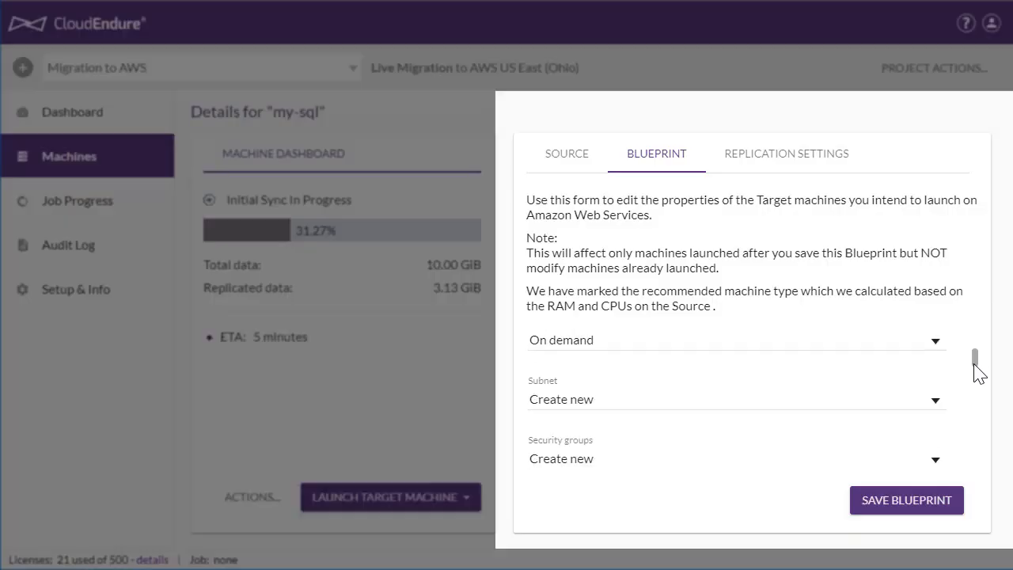
{"action": "scroll", "scroll_direction": "down", "scroll_amount": 3}
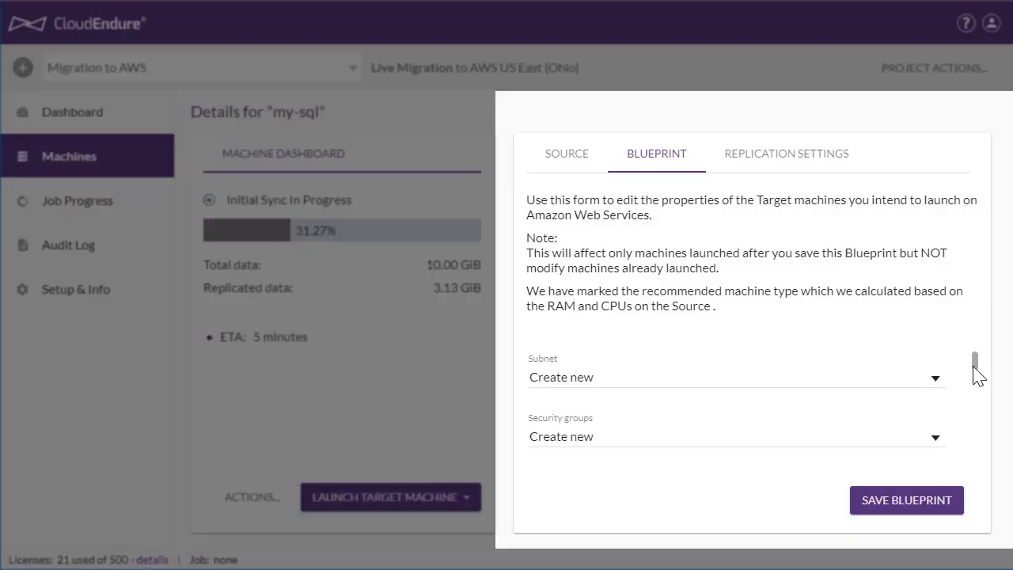
{"action": "scroll", "scroll_direction": "down", "scroll_amount": 3}
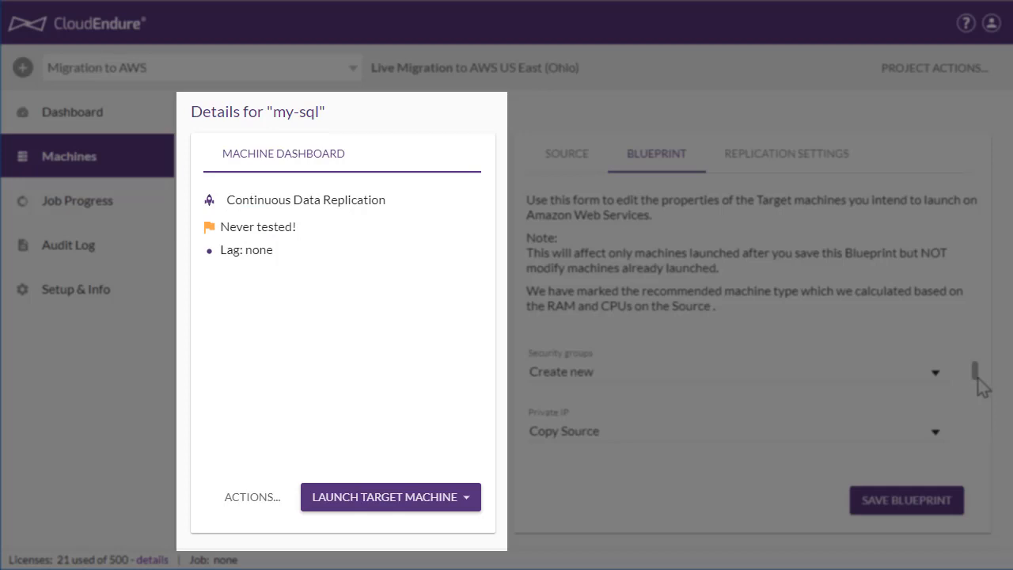
{"action": "mouse_move", "coordinate": [853, 389]}
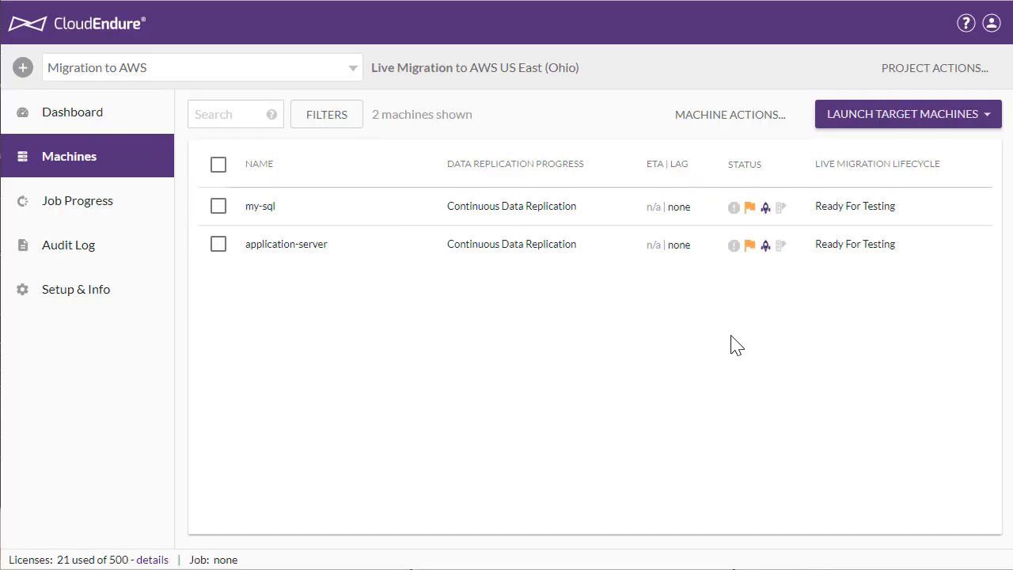
{"action": "mouse_move", "coordinate": [732, 342]}
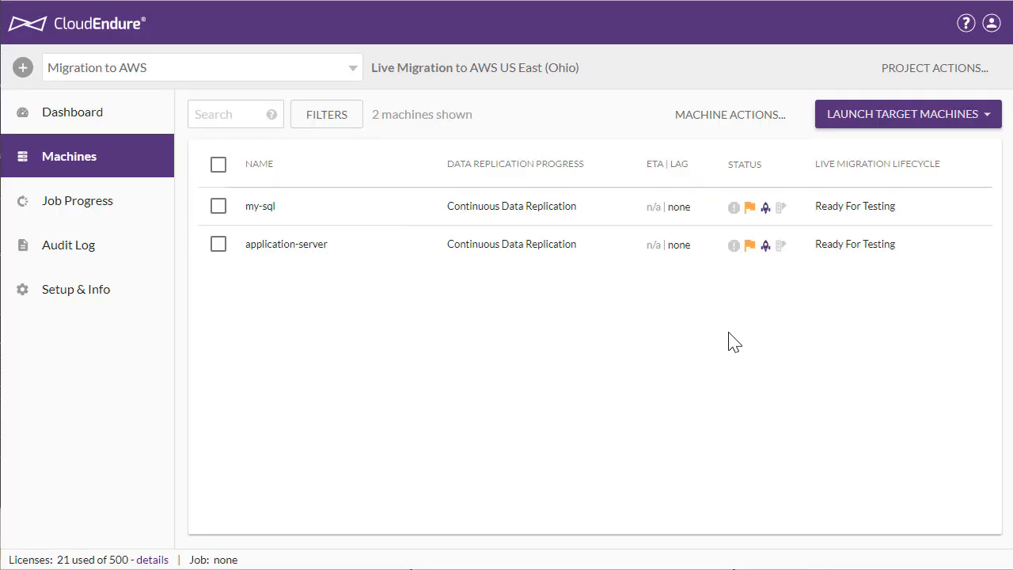
{"action": "mouse_move", "coordinate": [744, 344]}
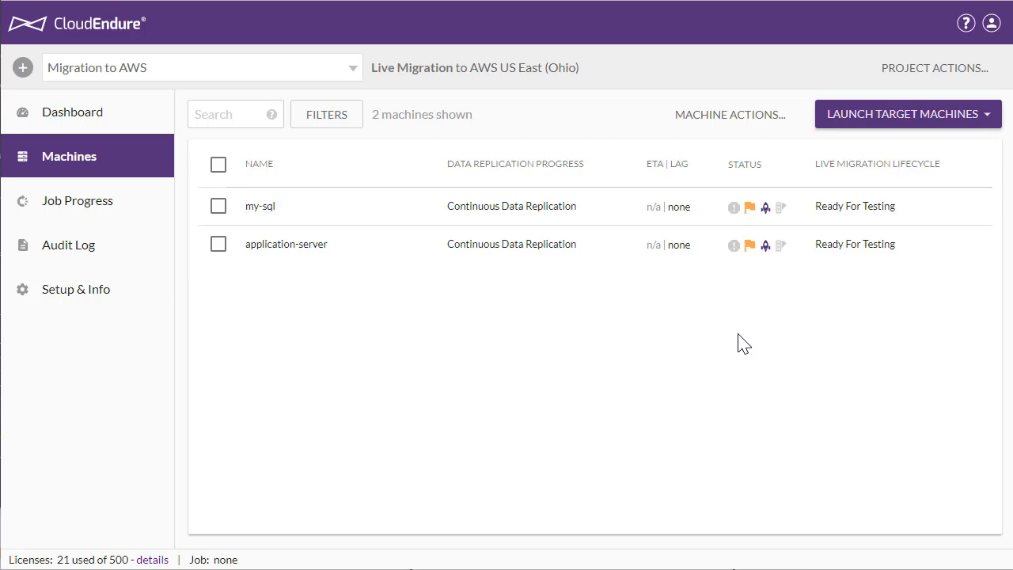
{"action": "mouse_move", "coordinate": [744, 328]}
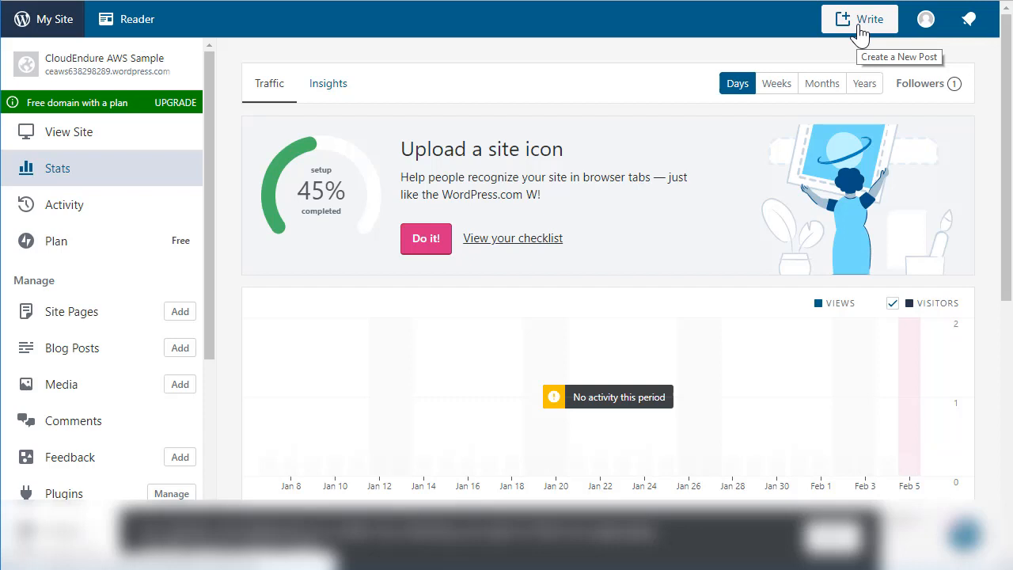
{"action": "left_click", "coordinate": [860, 19]}
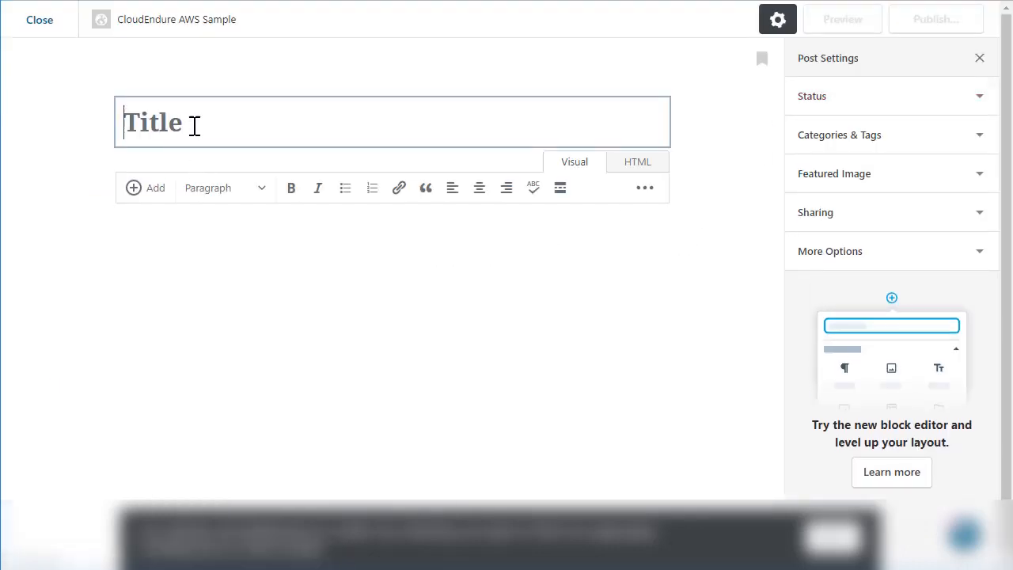
{"action": "left_click", "coordinate": [842, 19]}
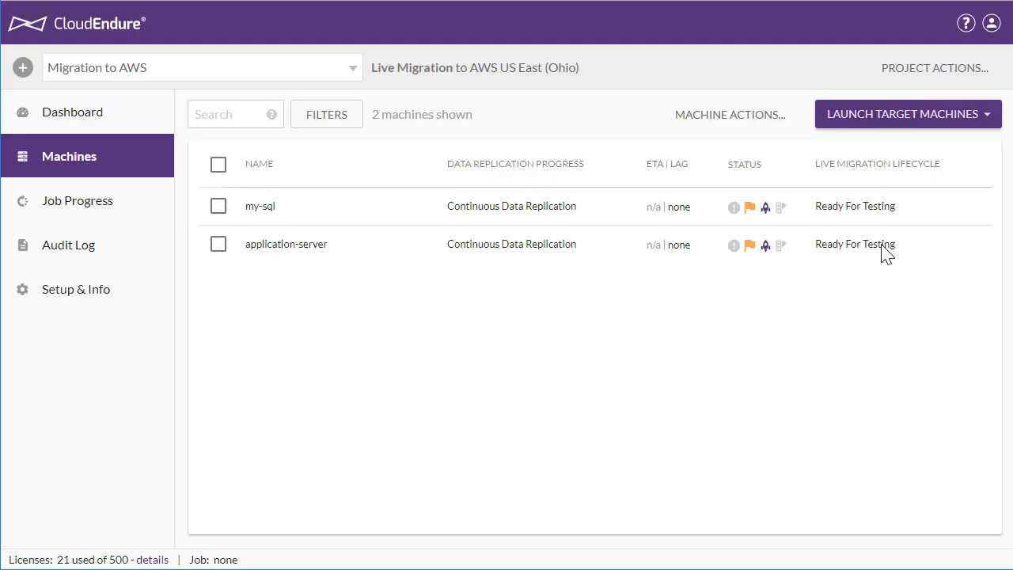
{"action": "mouse_move", "coordinate": [525, 431]}
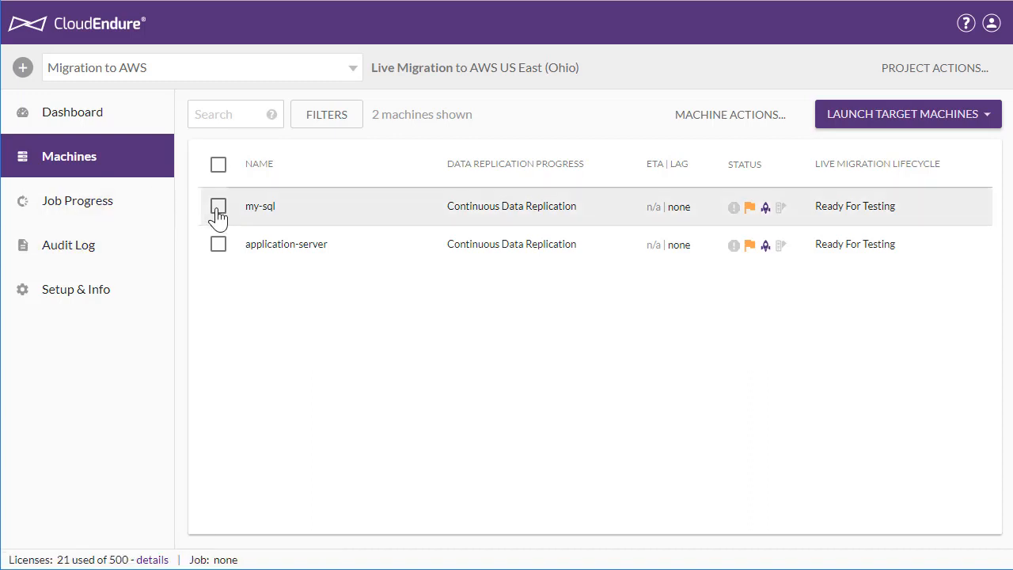
Select my-sql and application-server and start launching 2 target machines in Test Mode.
{"action": "left_click", "coordinate": [218, 163]}
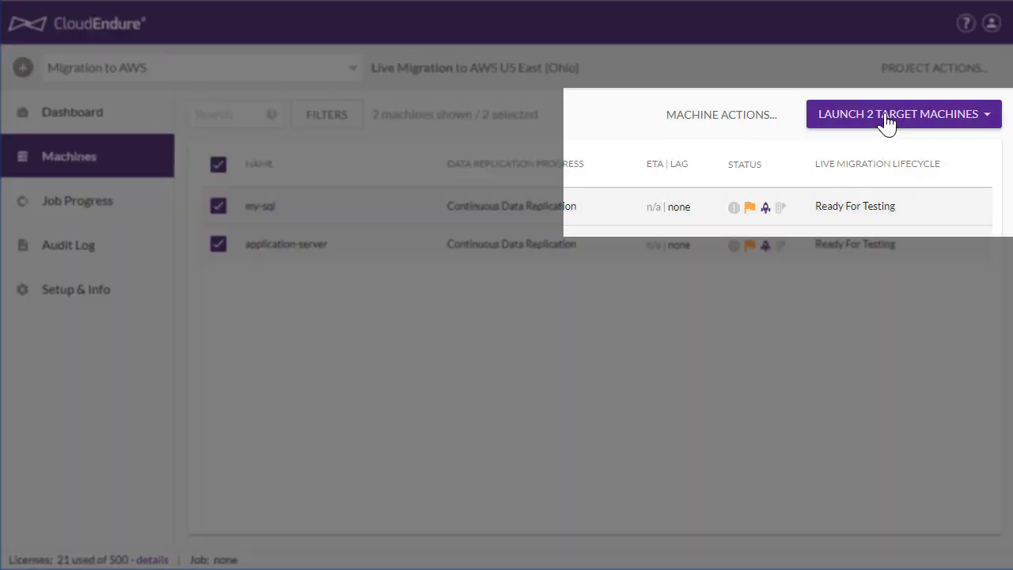
{"action": "left_click", "coordinate": [899, 114]}
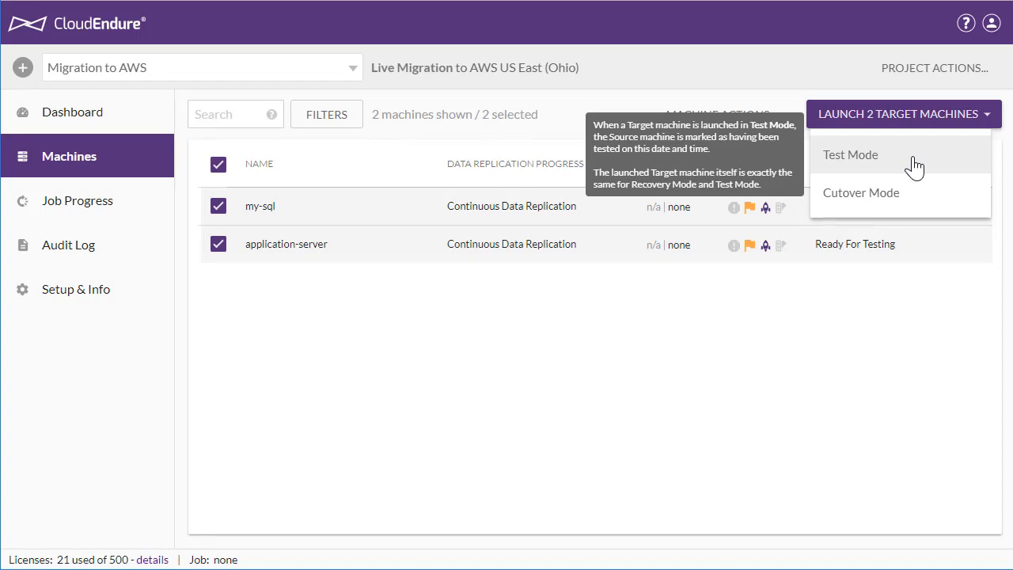
{"action": "mouse_move", "coordinate": [934, 204]}
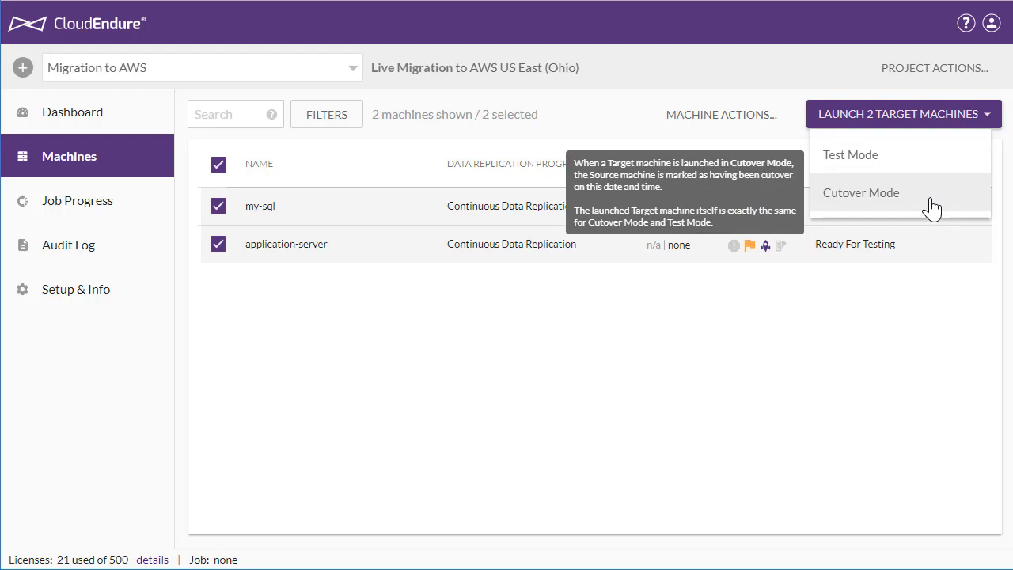
{"action": "left_click", "coordinate": [861, 193]}
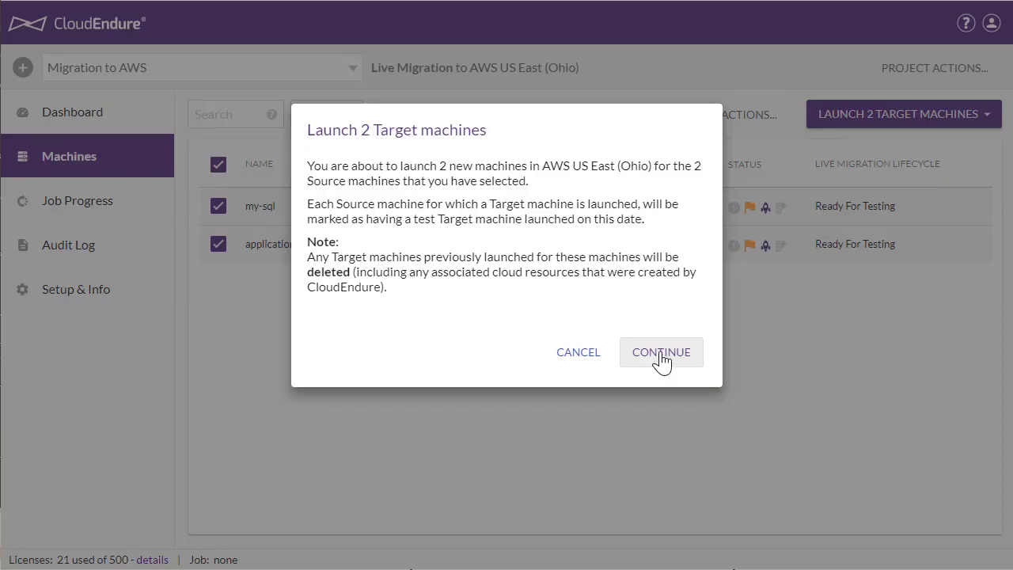
Continue the launch of the 2 test target machines and follow the Job Progress log to Job finished.
{"action": "left_click", "coordinate": [661, 351]}
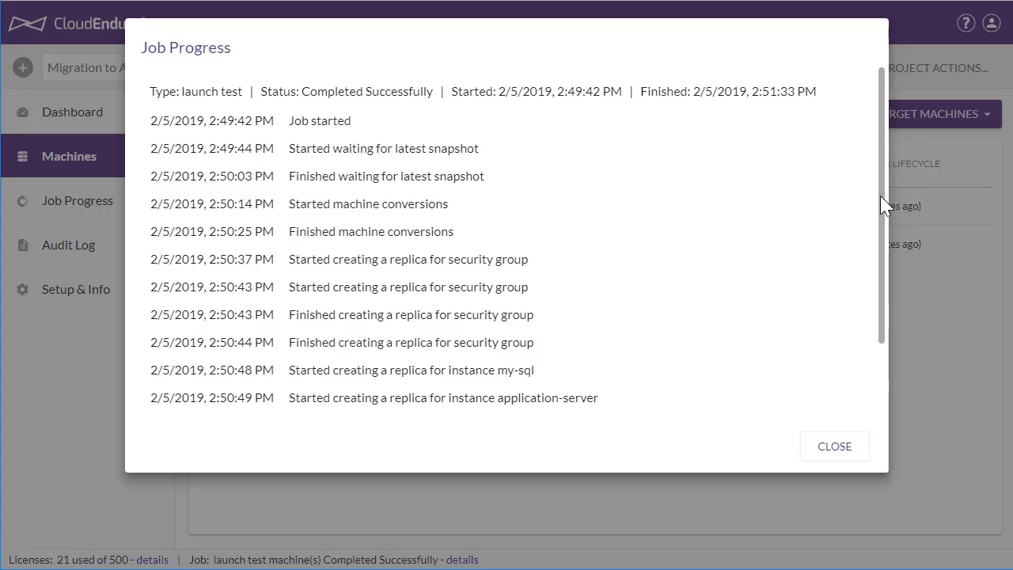
{"action": "mouse_move", "coordinate": [886, 204]}
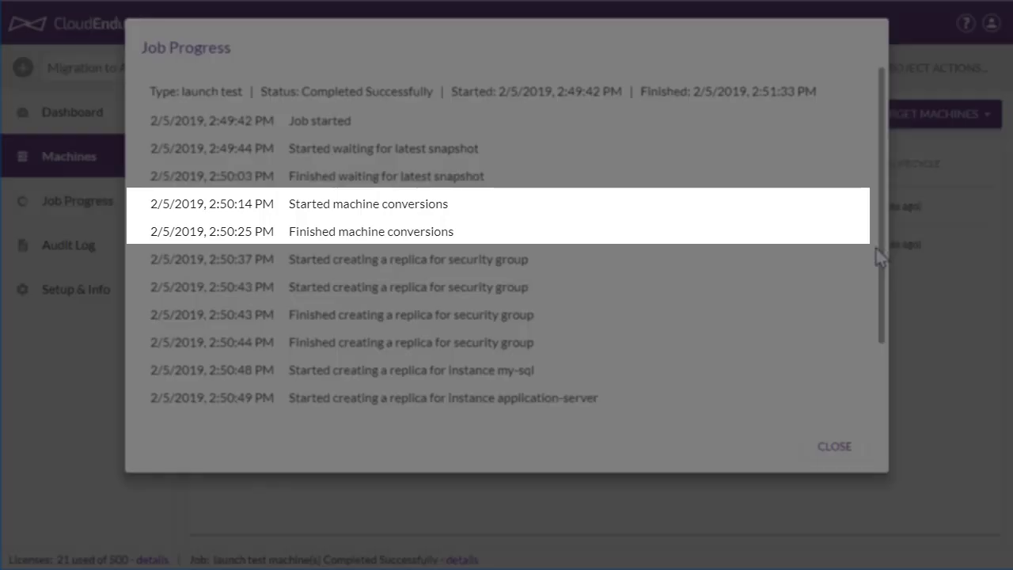
{"action": "scroll", "scroll_direction": "down", "scroll_amount": 3}
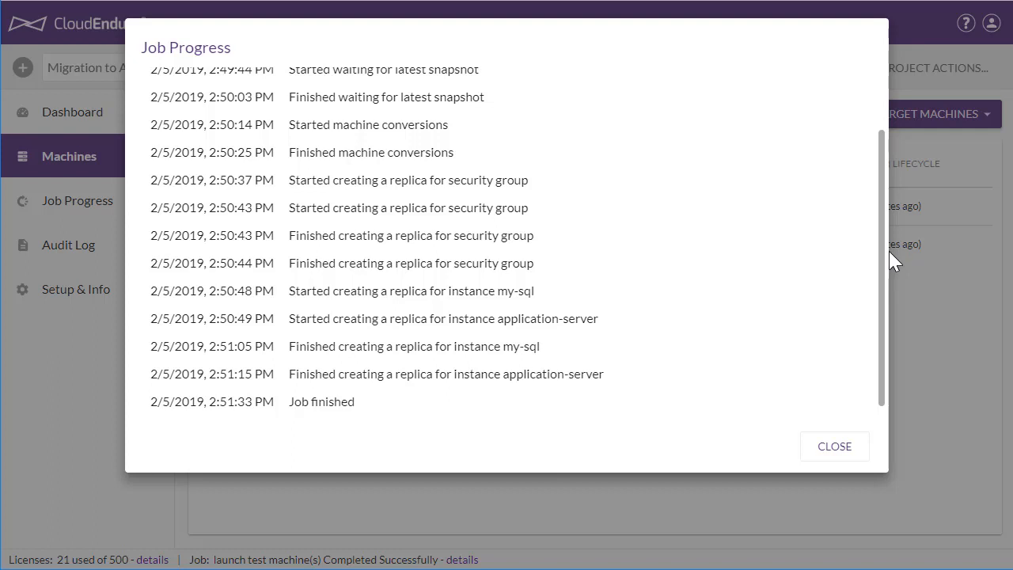
{"action": "mouse_move", "coordinate": [895, 263]}
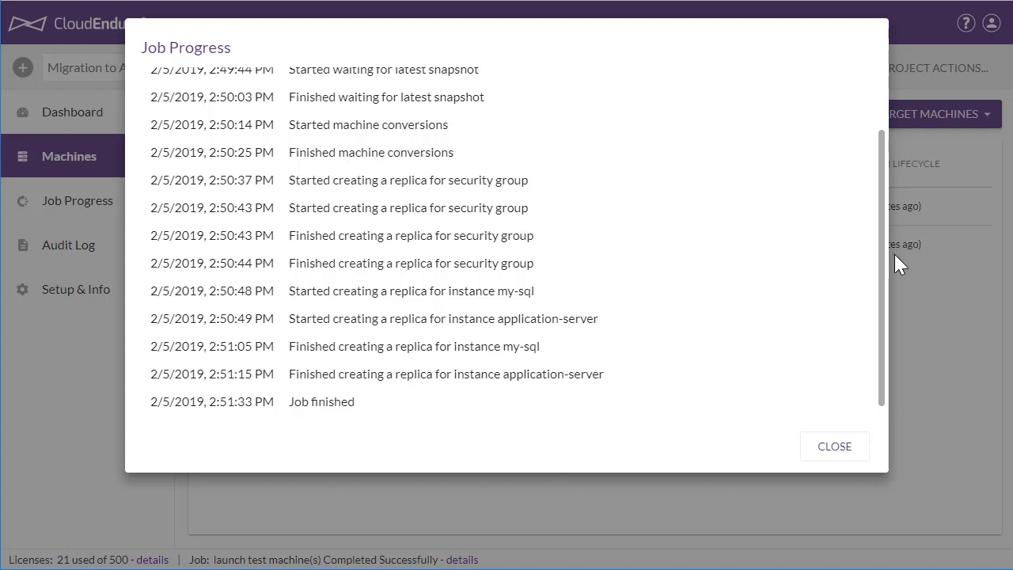
{"action": "mouse_move", "coordinate": [895, 268]}
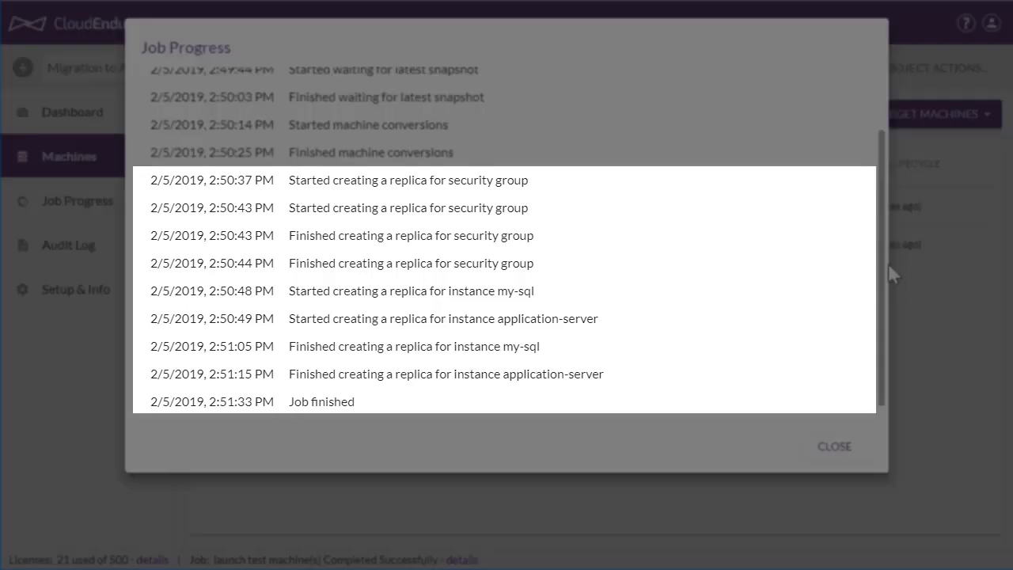
View application-server's launched target and browse its public IP 18.188.22.147 to the sample blog.
{"action": "left_click", "coordinate": [833, 446]}
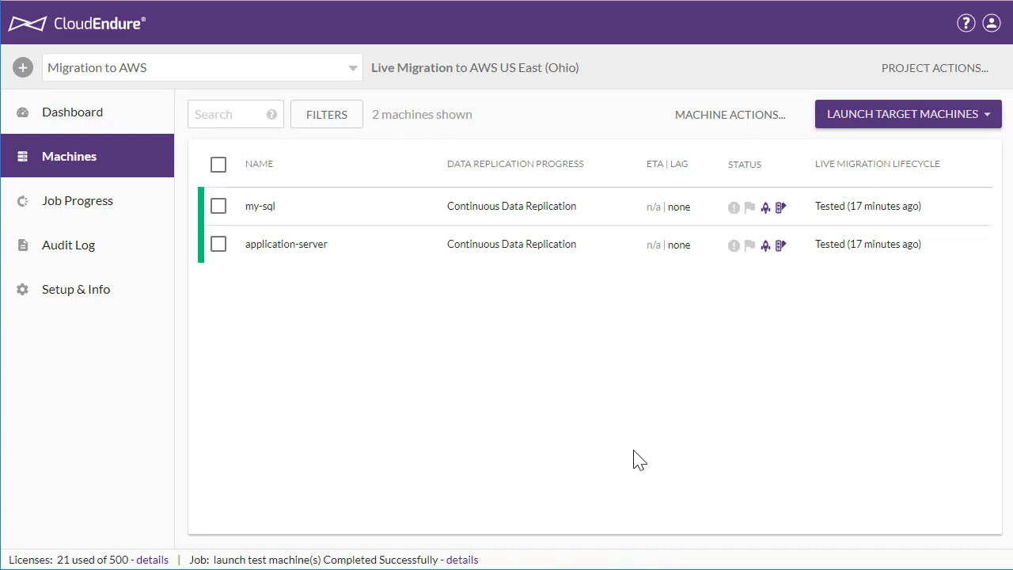
{"action": "mouse_move", "coordinate": [649, 464]}
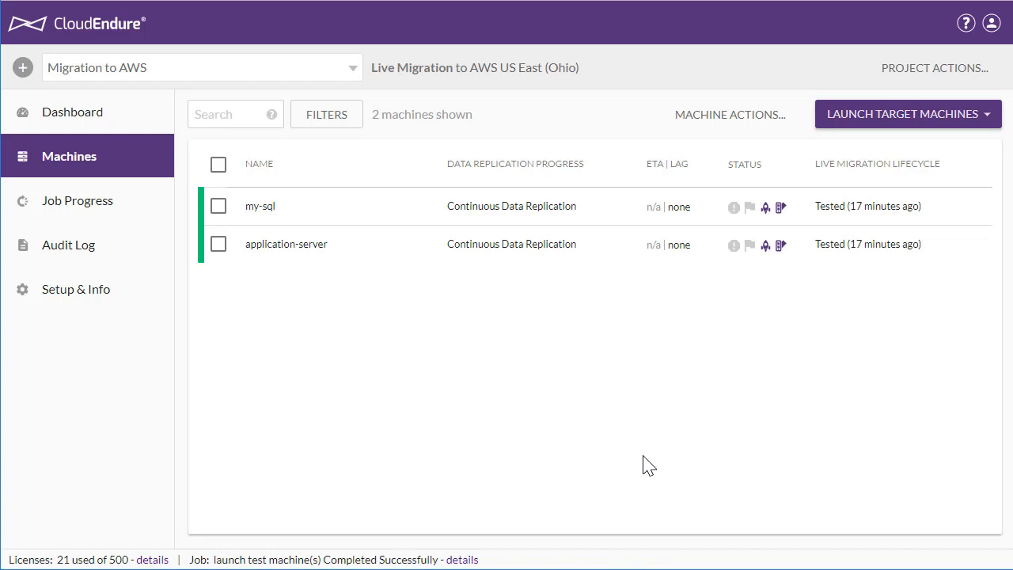
{"action": "mouse_move", "coordinate": [649, 466]}
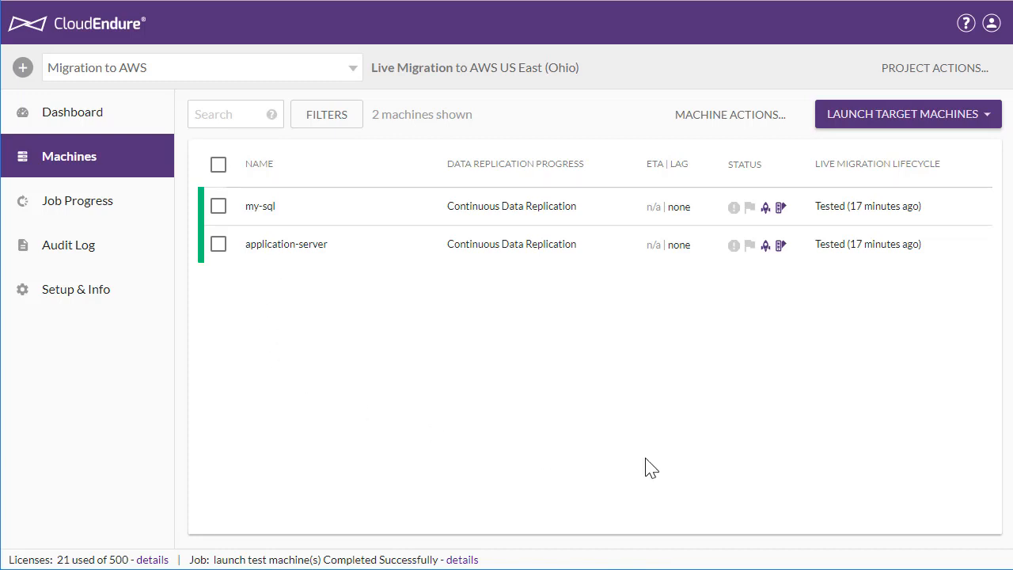
{"action": "left_click", "coordinate": [284, 244]}
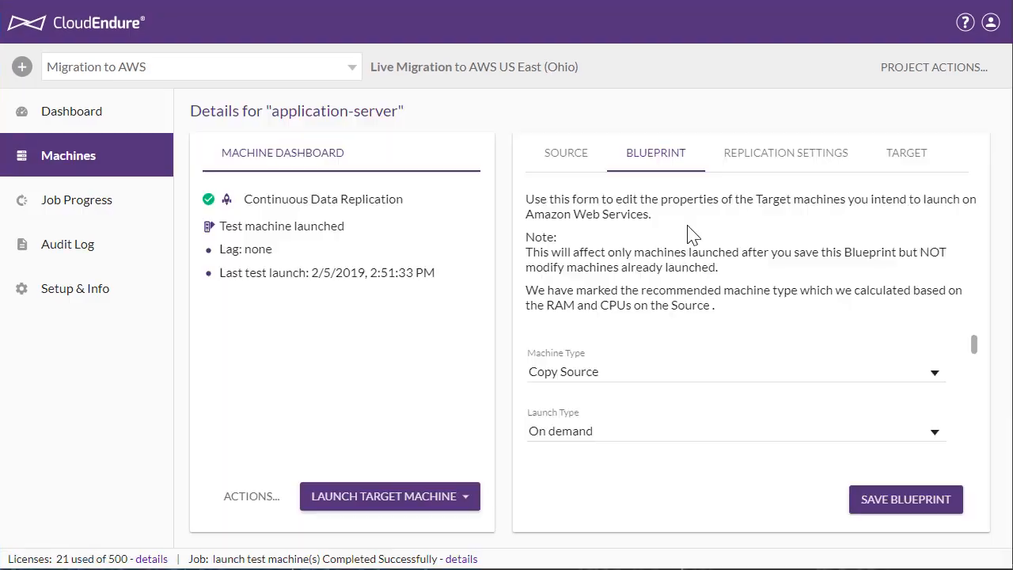
{"action": "left_click", "coordinate": [905, 152]}
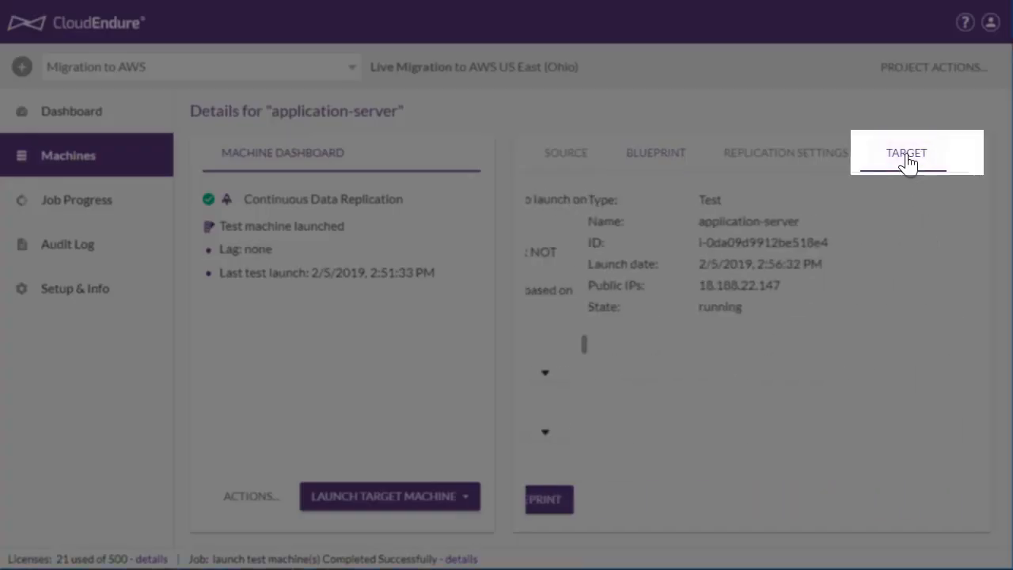
{"action": "left_click", "coordinate": [738, 285]}
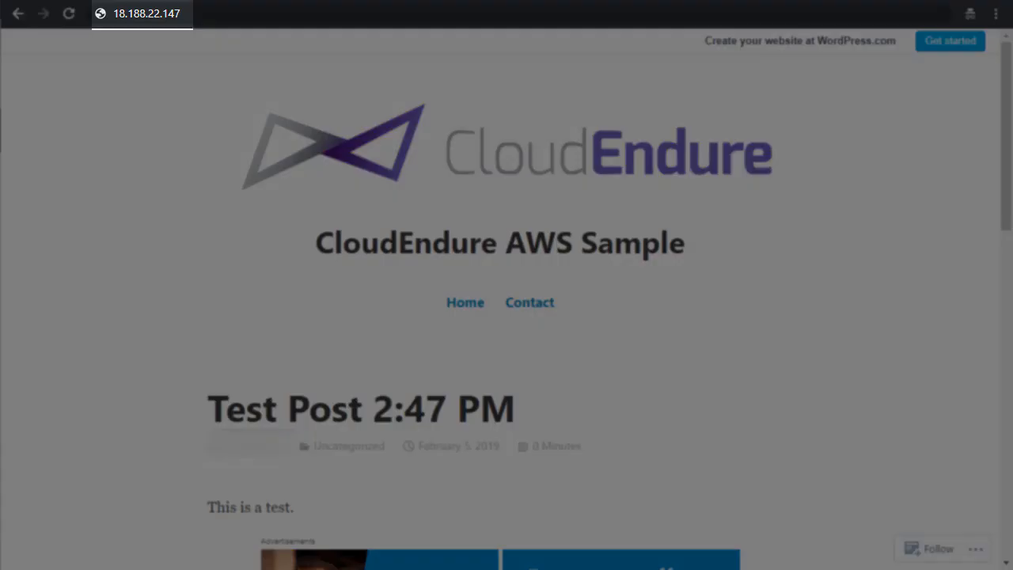